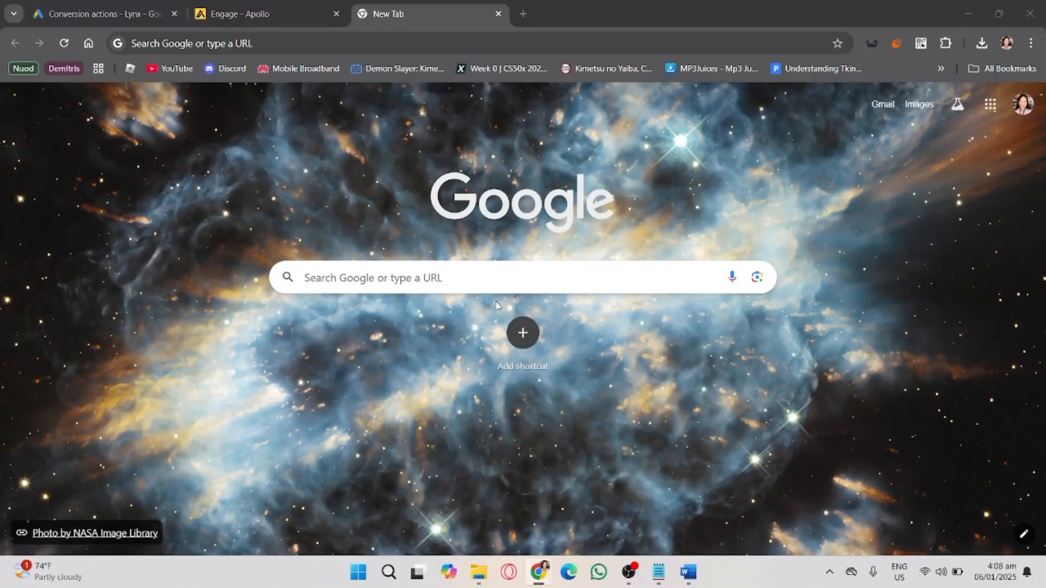
mouse_move(548, 465)
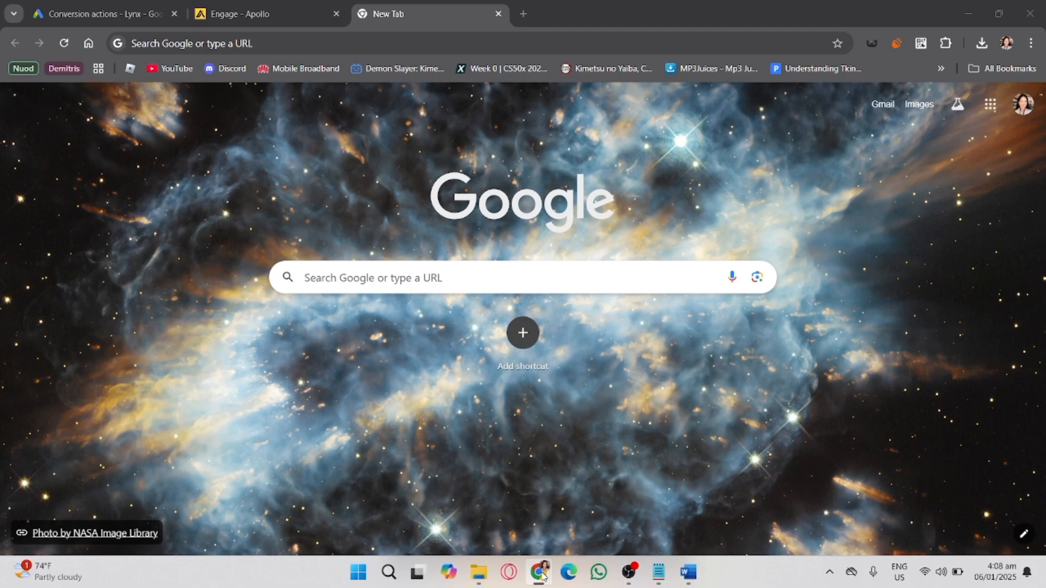
Search Google for 'apollo.io extension' via the address bar suggestion
left_click(451, 44)
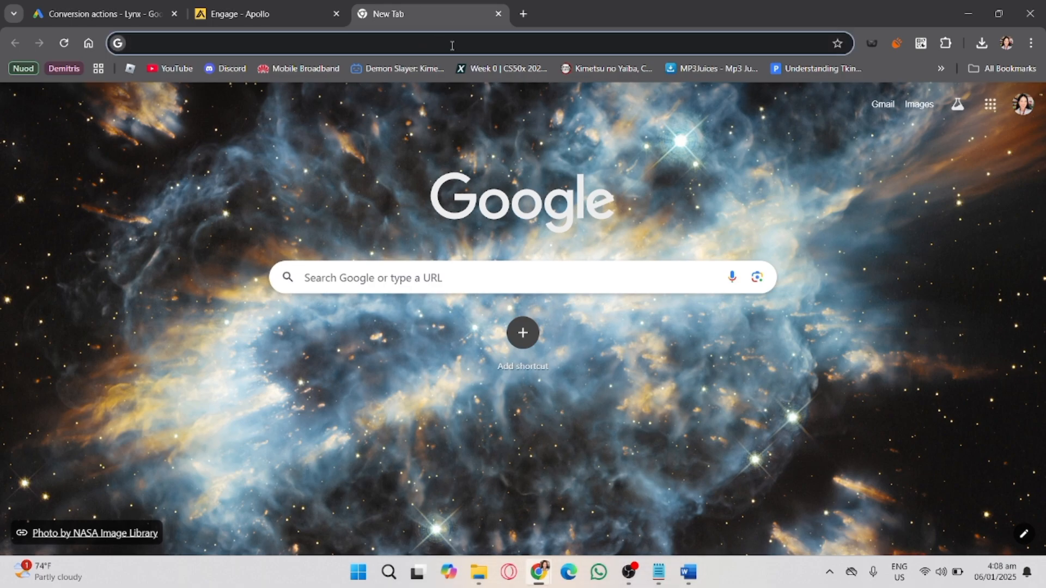
type("app")
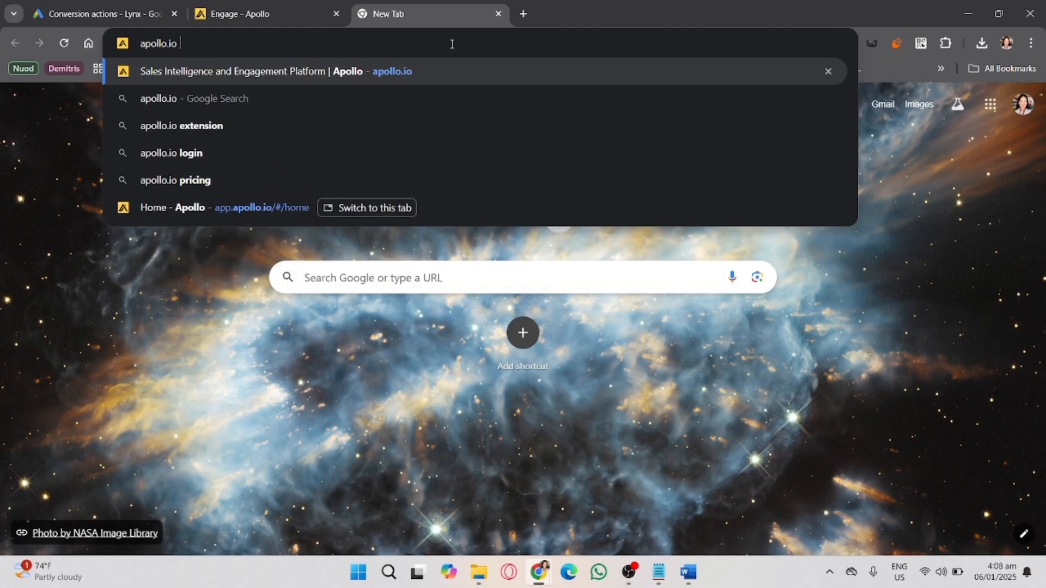
type("e")
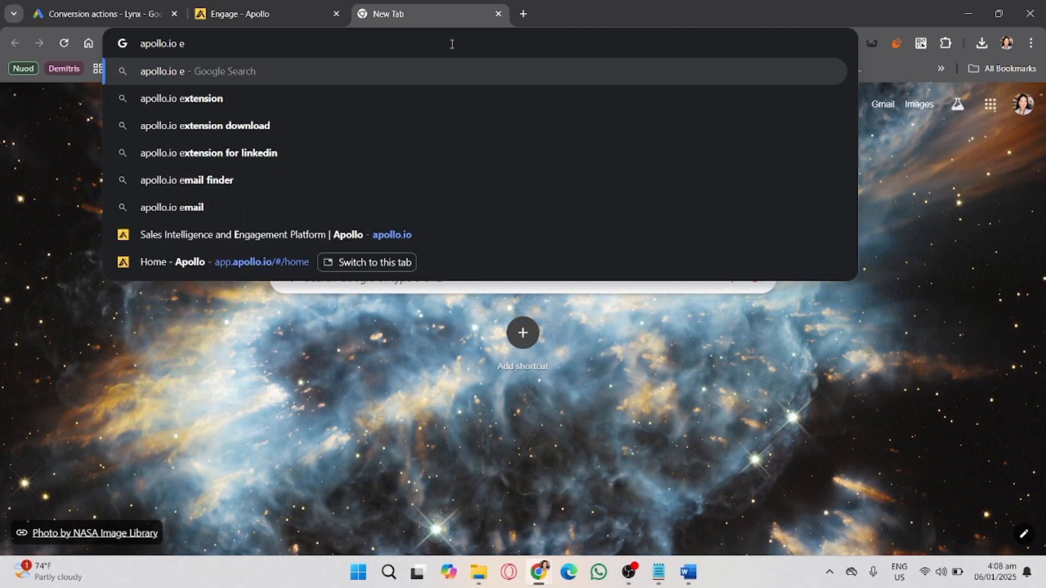
left_click(182, 98)
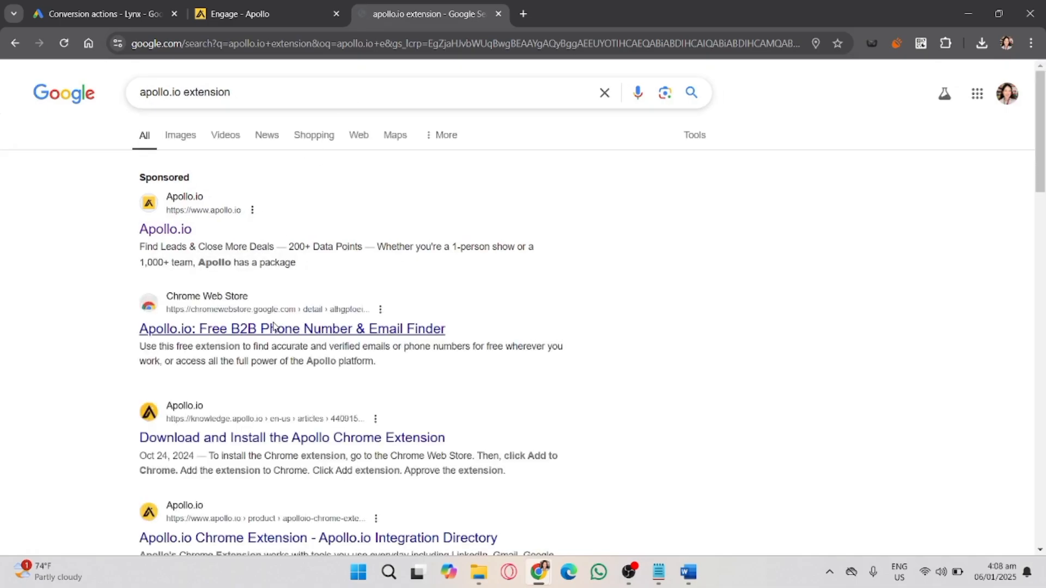
Add the Apollo.io B2B Phone Number & Email Finder extension to Chrome from its store listing
left_click(291, 329)
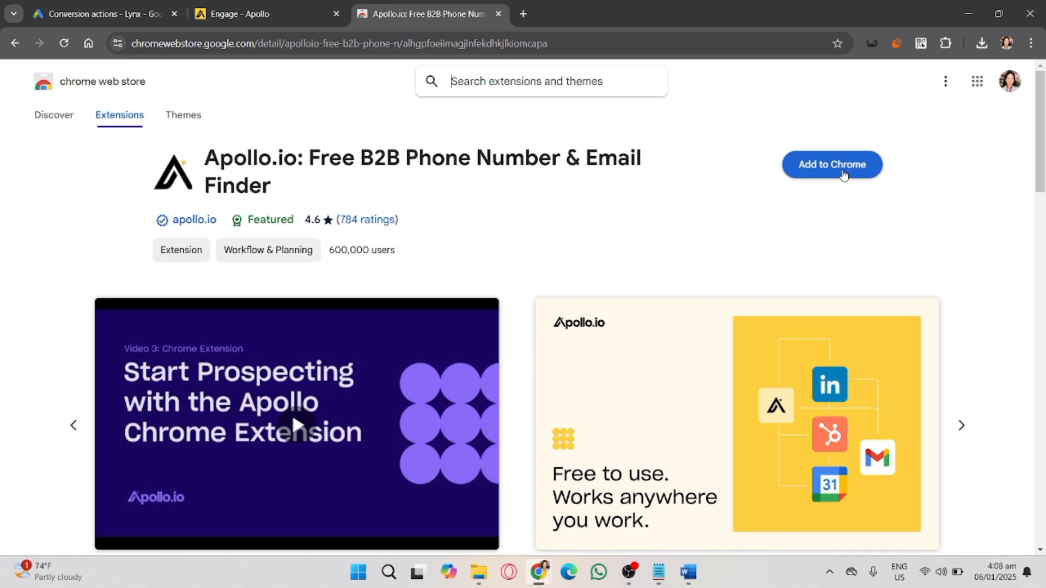
left_click(831, 164)
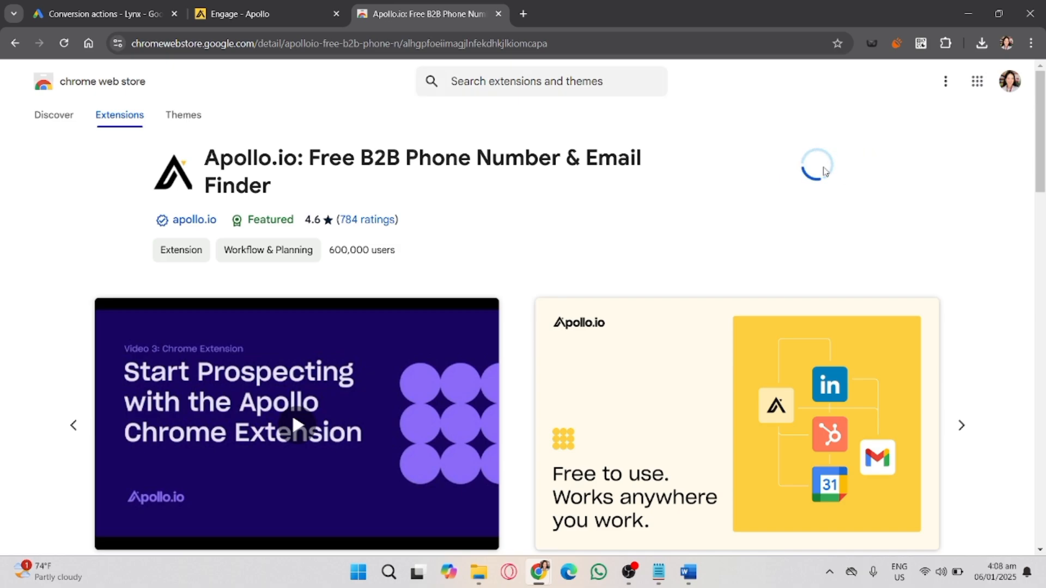
mouse_move(567, 201)
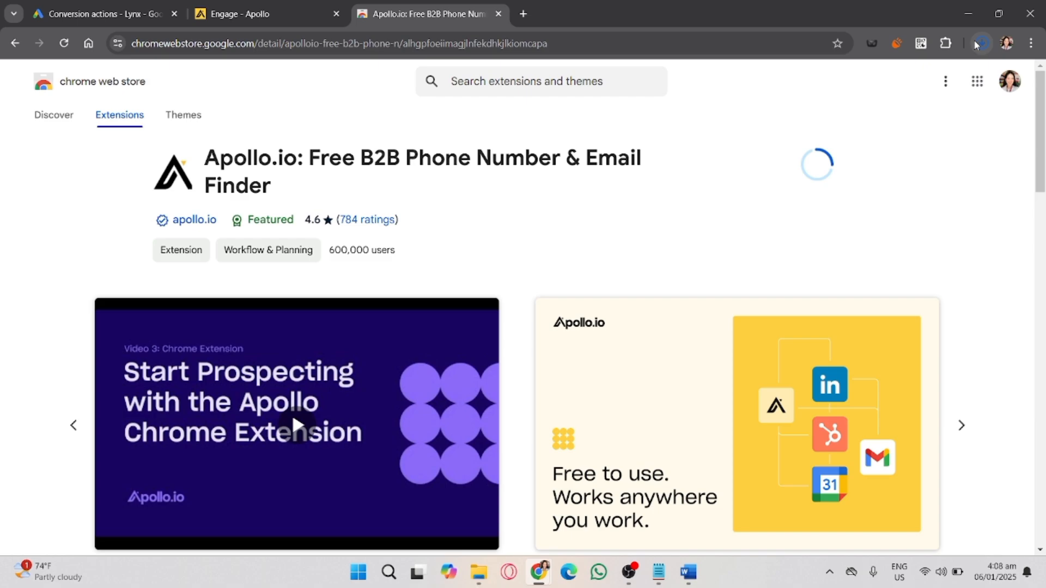
mouse_move(975, 35)
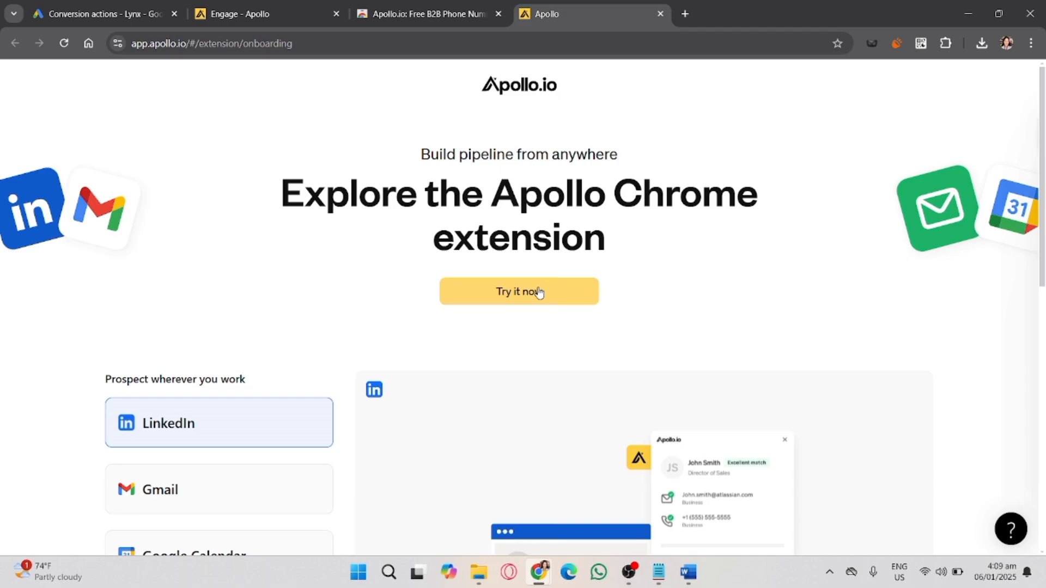
Dismiss the Apollo welcome panel and return to the Web Store listing showing the extension installed
scroll("down", 3)
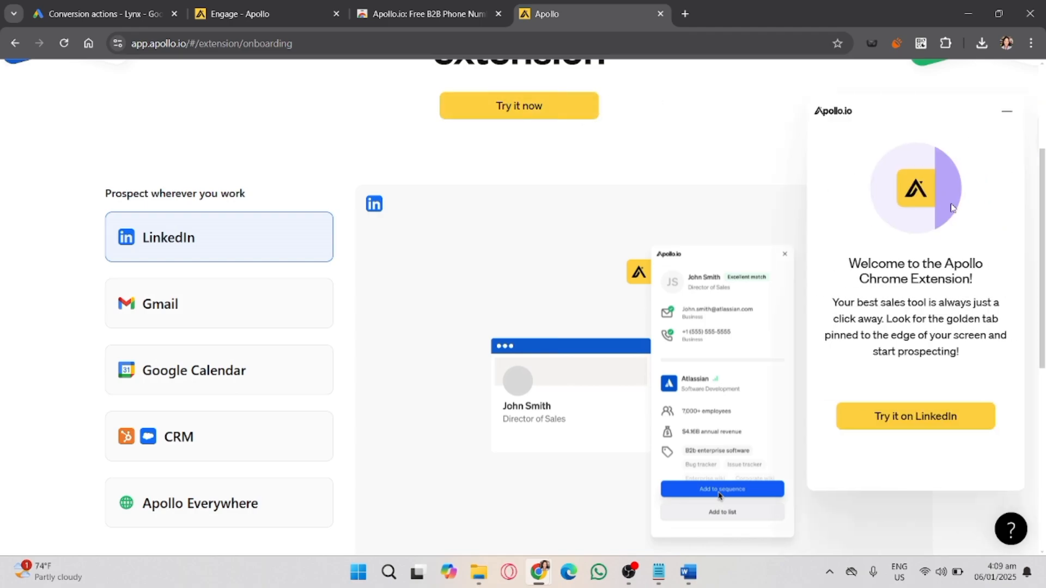
mouse_move(765, 163)
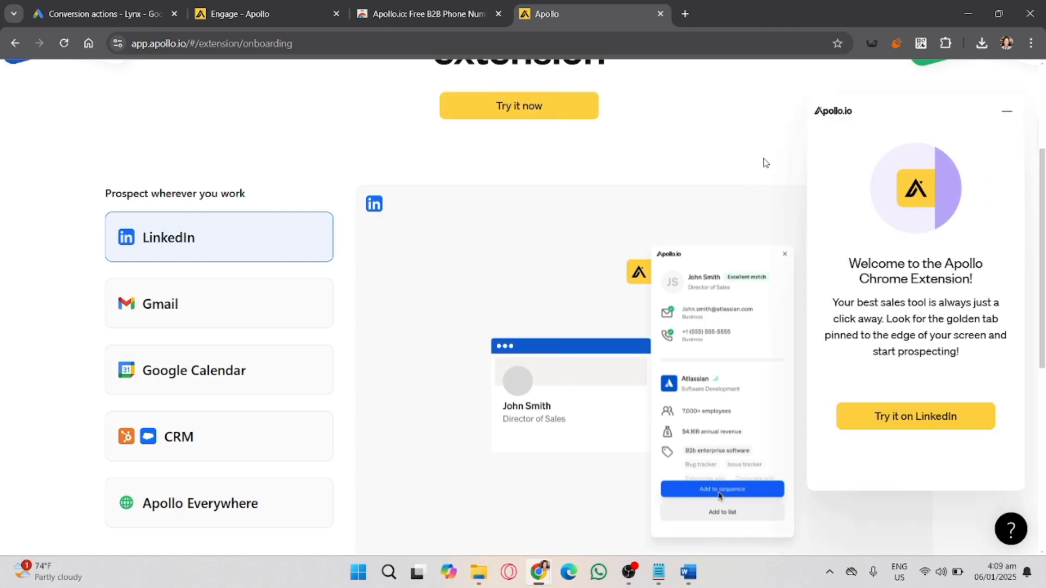
left_click(1007, 112)
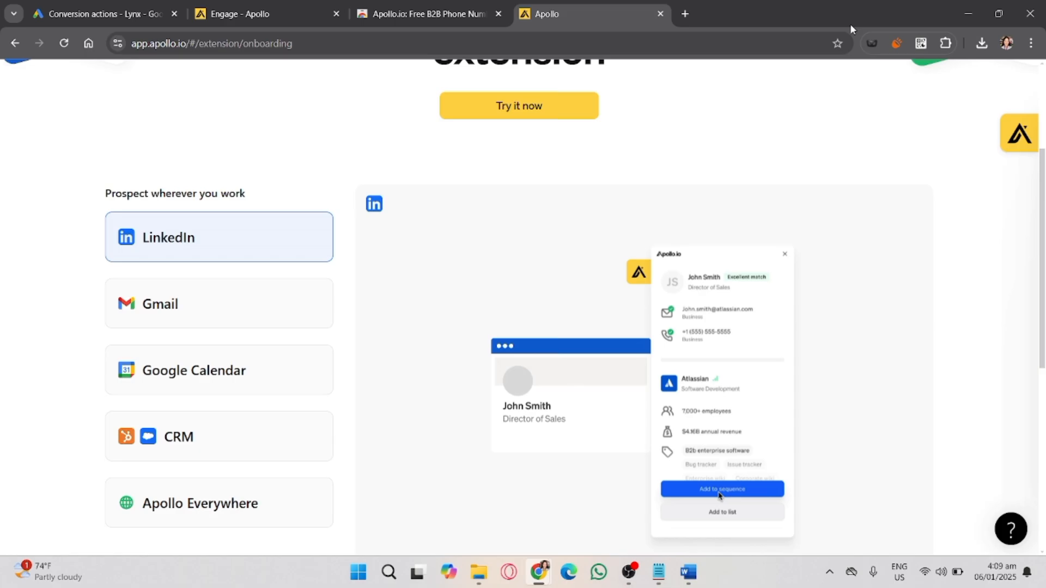
left_click(427, 13)
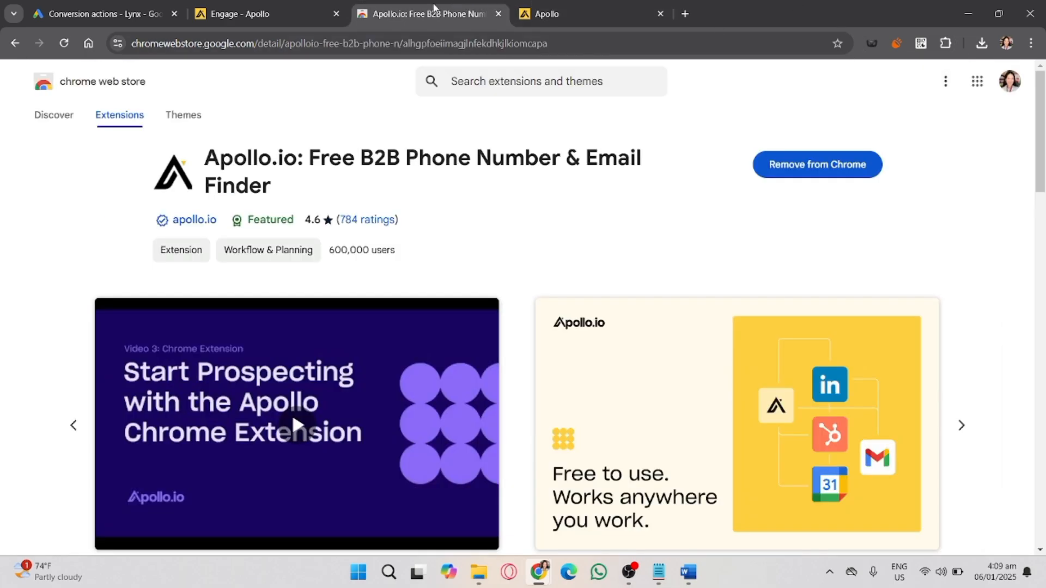
mouse_move(584, 46)
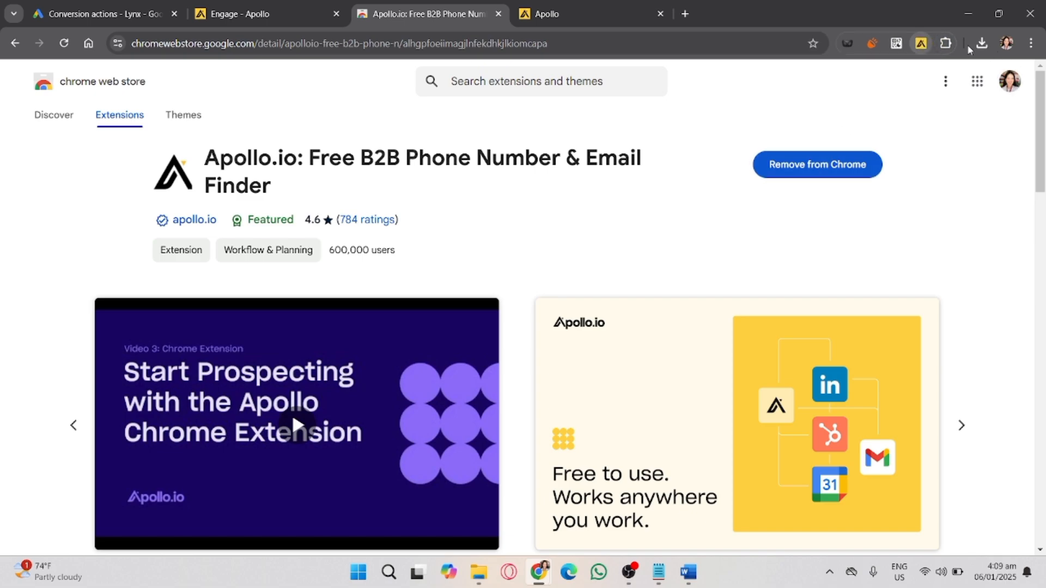
mouse_move(808, 100)
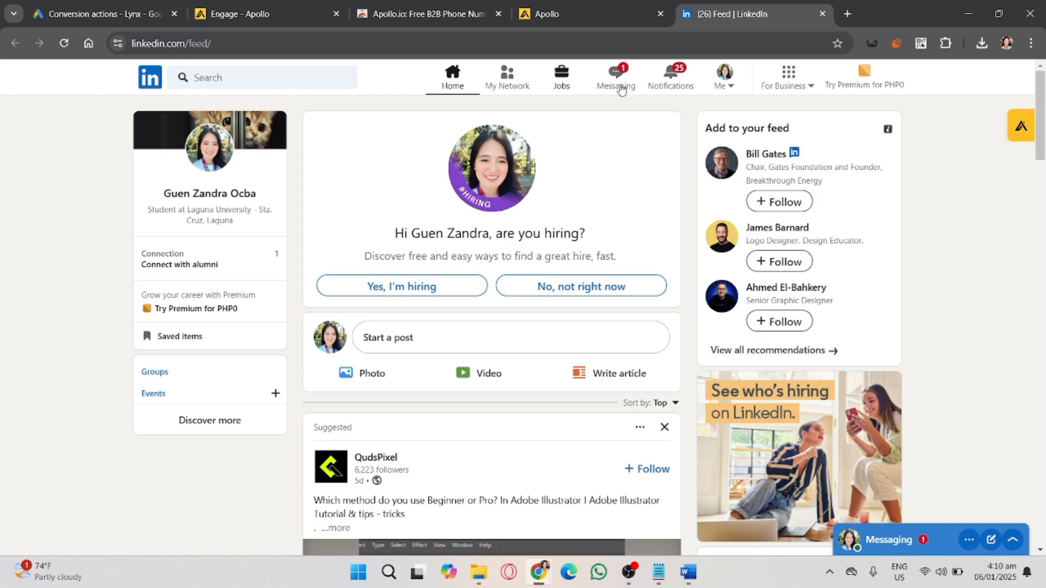
mouse_move(657, 151)
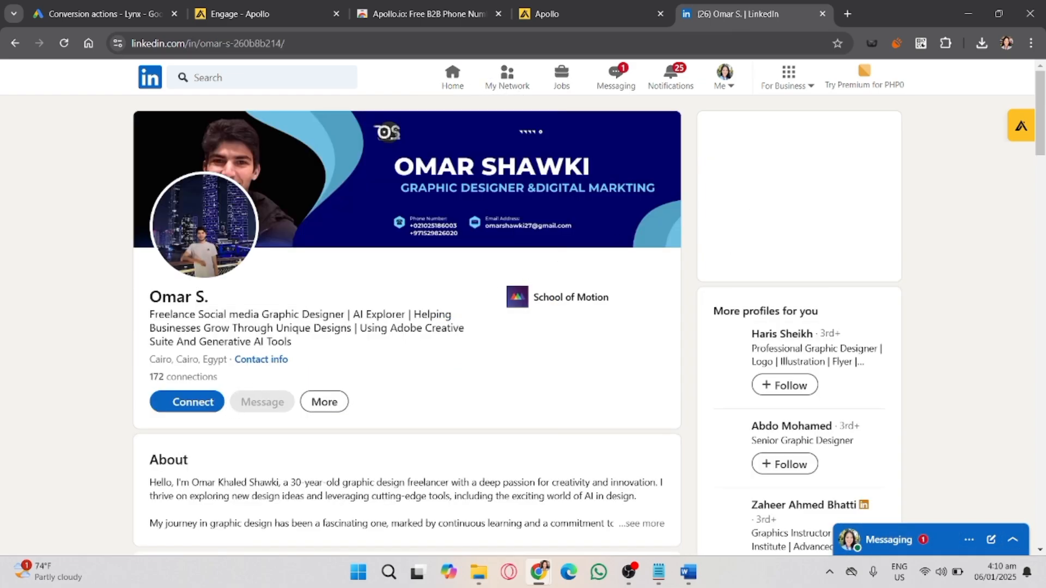
left_click(1020, 125)
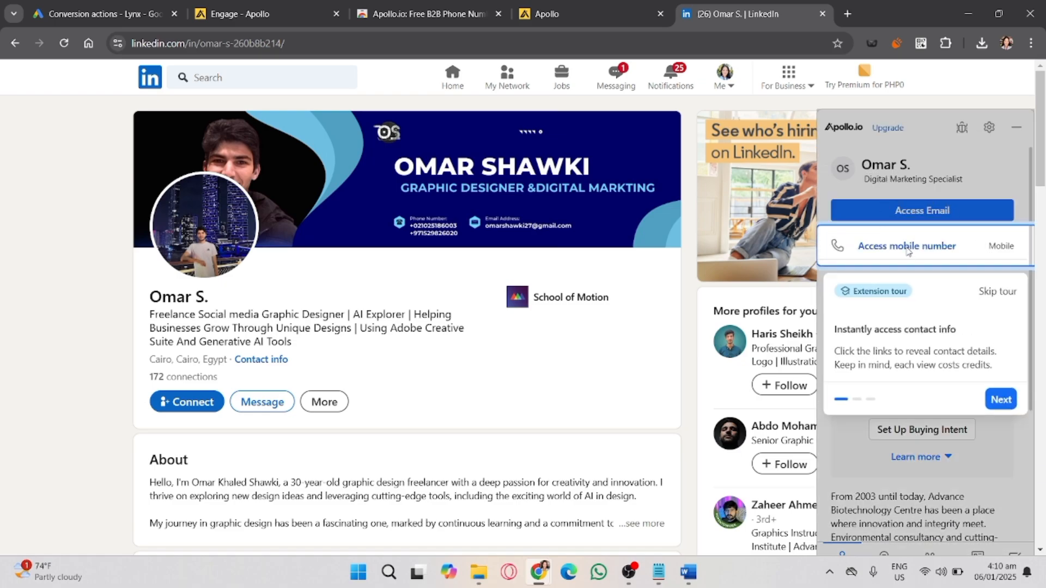
left_click(1000, 399)
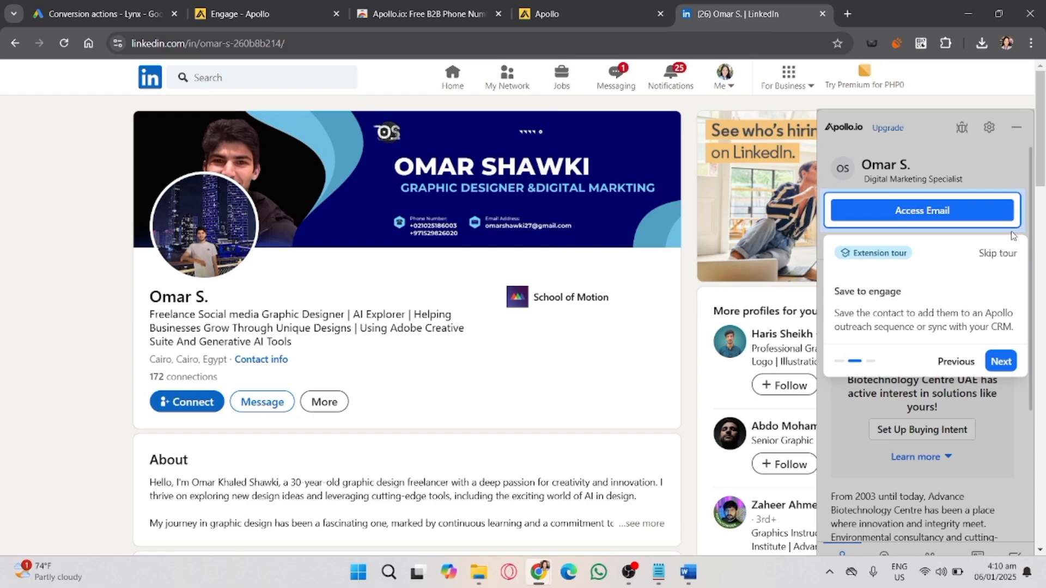
left_click(1000, 360)
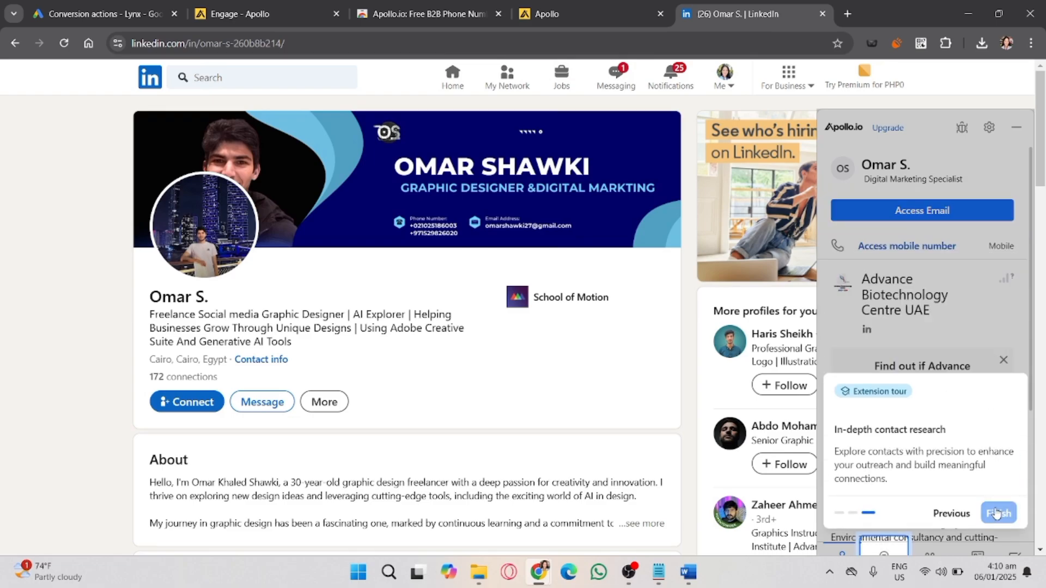
left_click(999, 514)
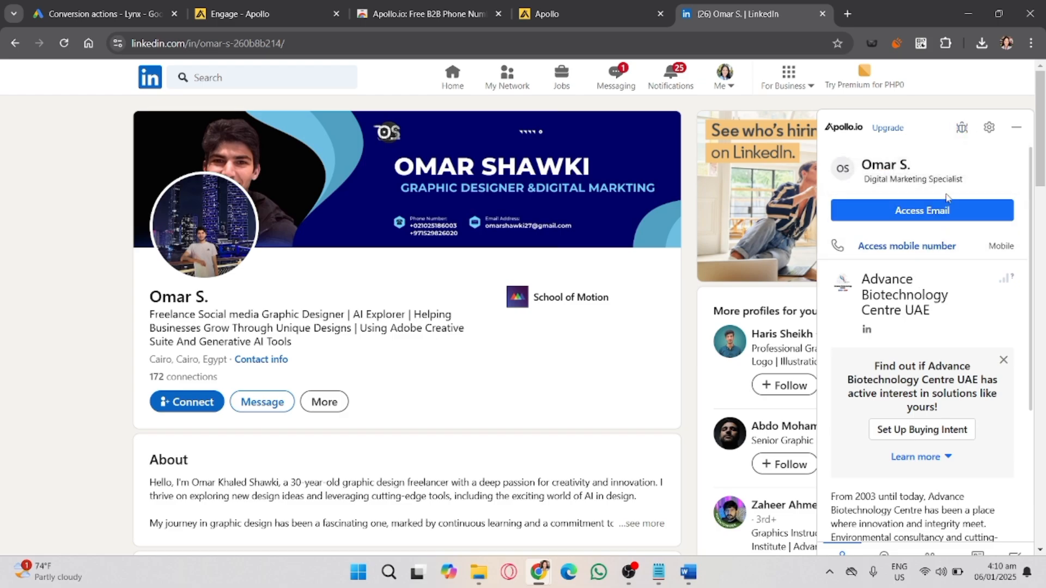
mouse_move(922, 210)
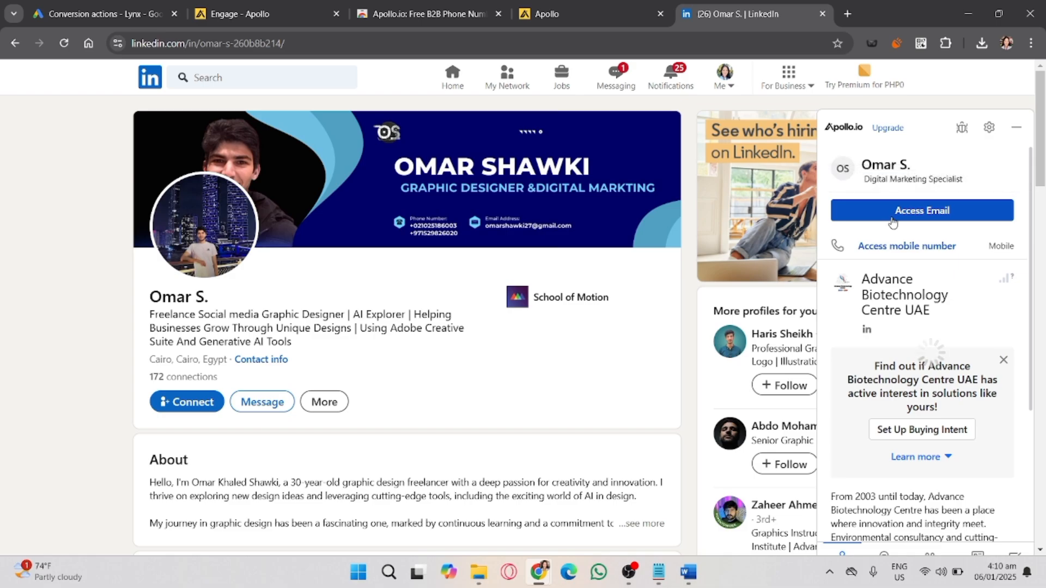
left_click(920, 210)
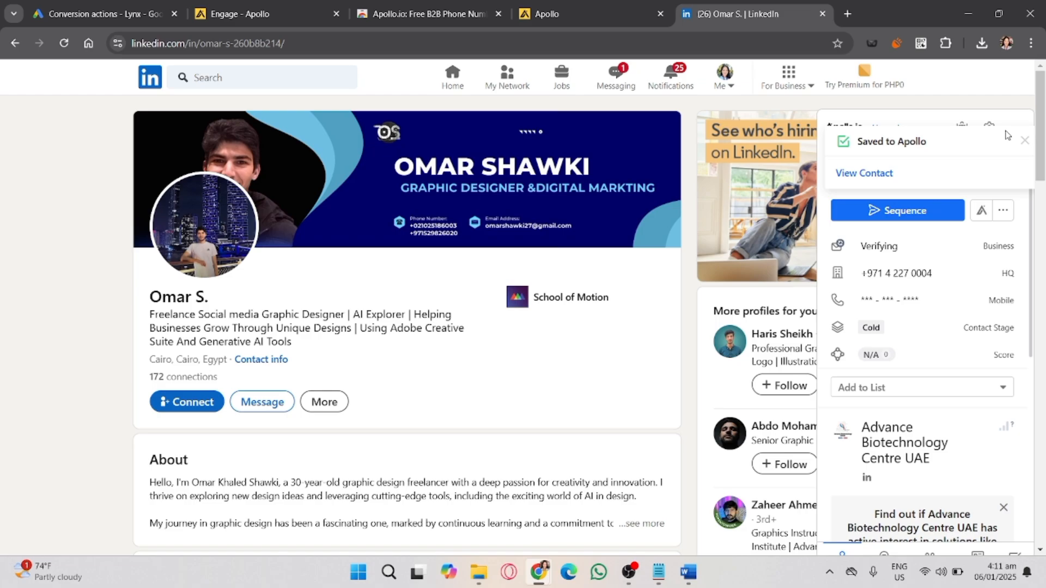
scroll("down", 3)
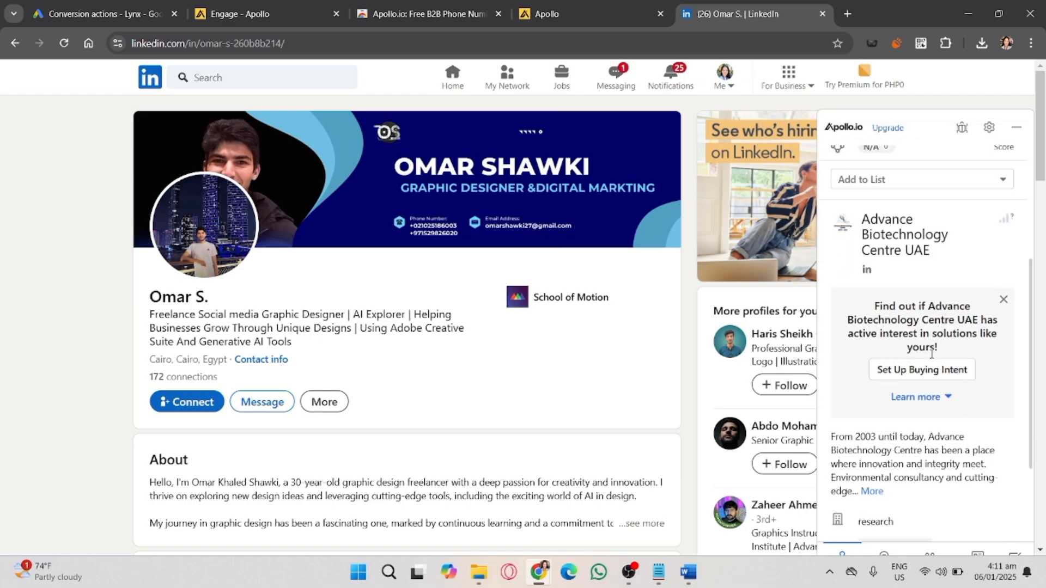
scroll("down", 3)
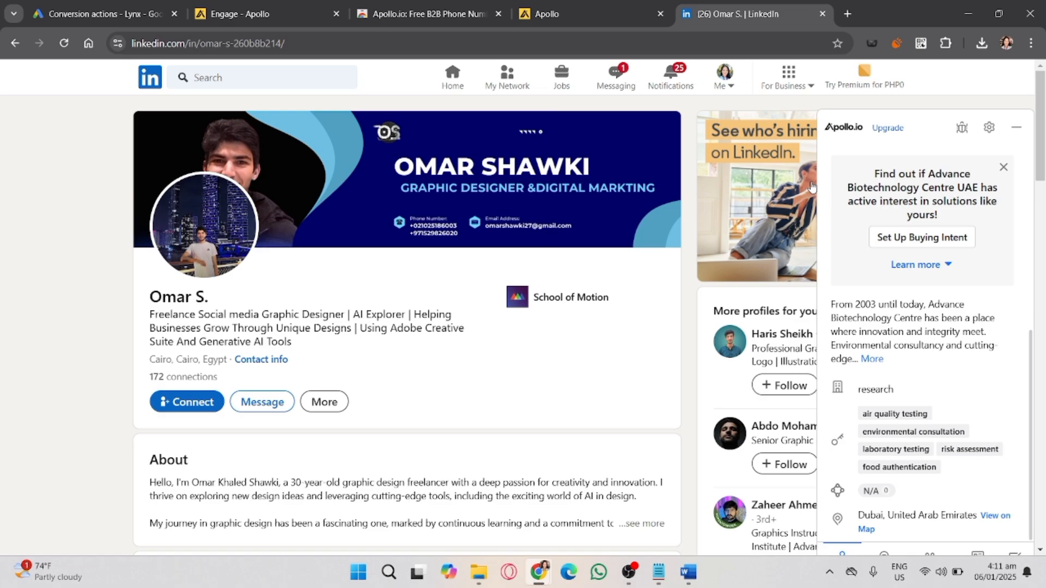
mouse_move(873, 273)
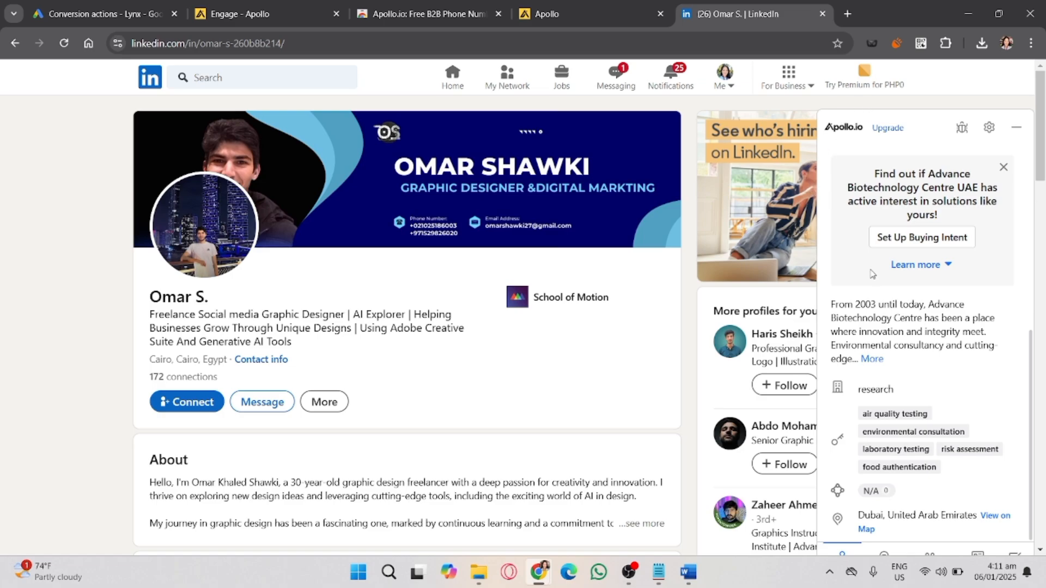
mouse_move(819, 229)
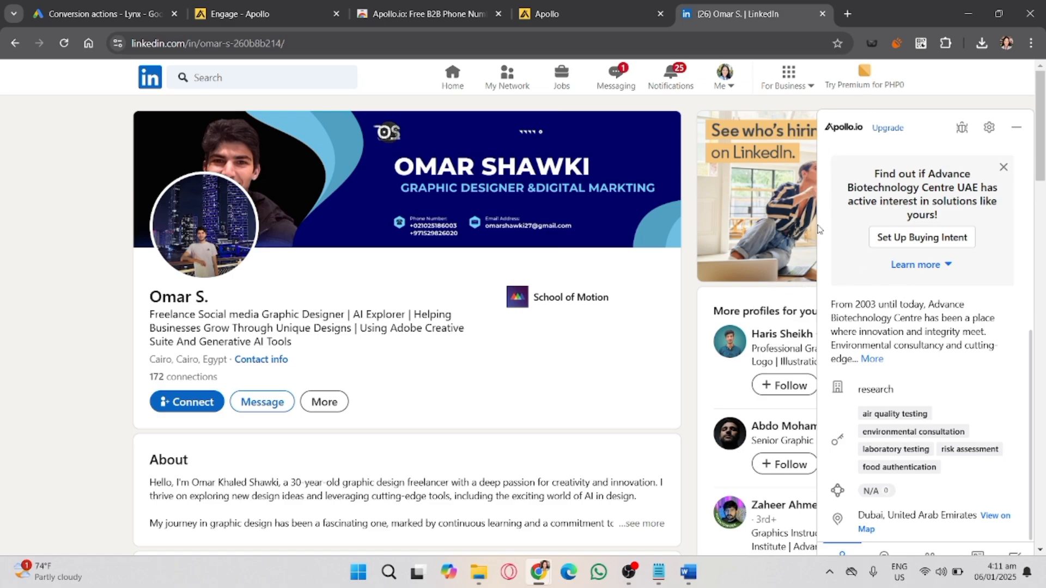
mouse_move(680, 236)
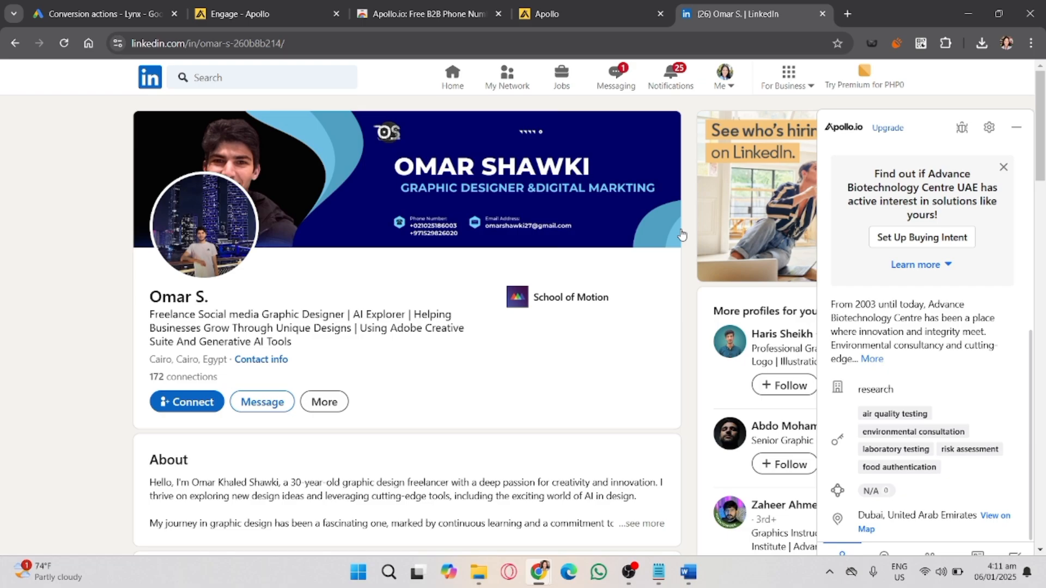
left_click(14, 43)
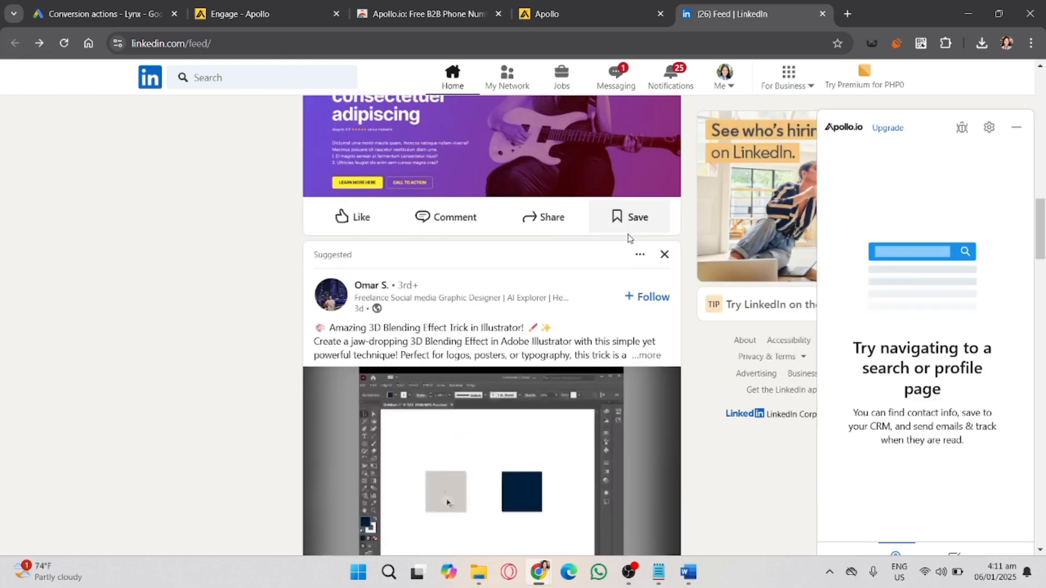
Scroll through posts on the LinkedIn home feed
scroll("down", 3)
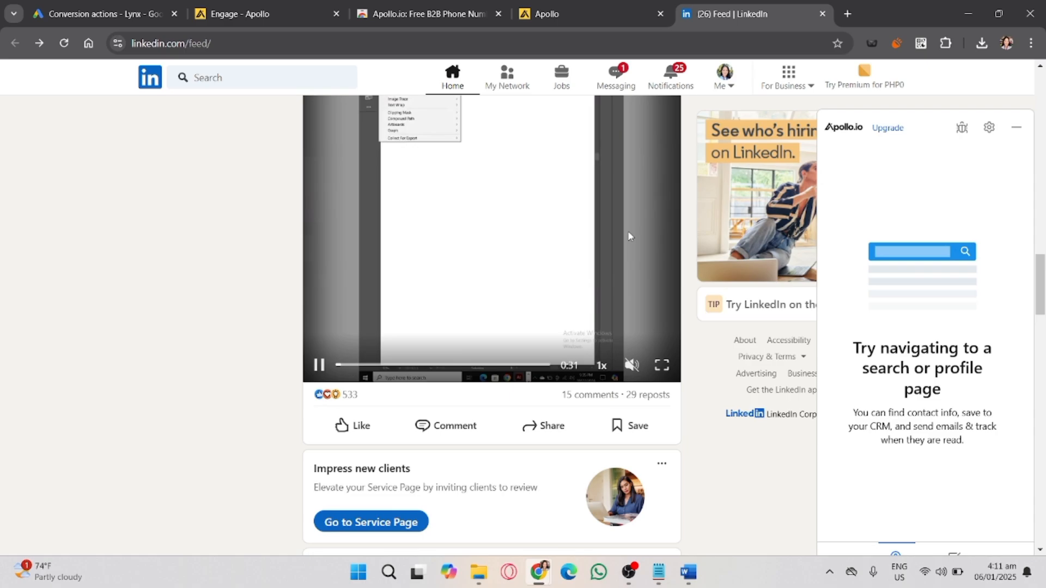
scroll("down", 3)
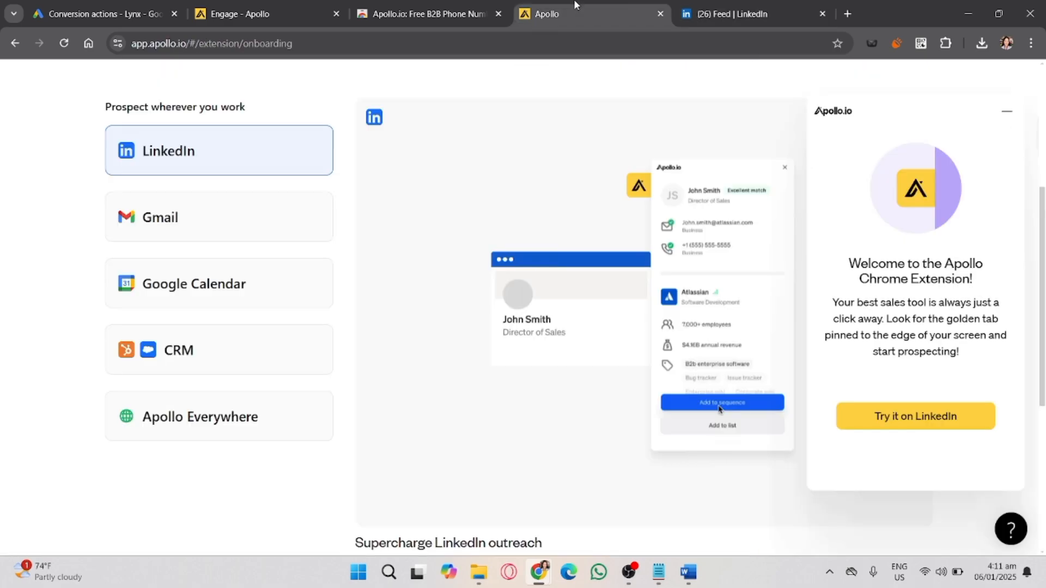
mouse_move(583, 274)
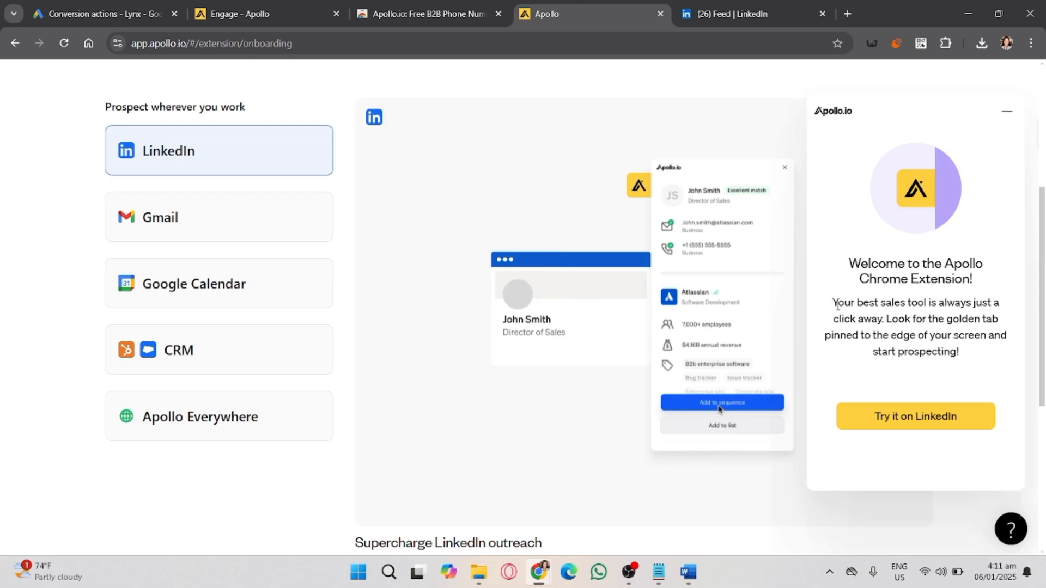
mouse_move(618, 428)
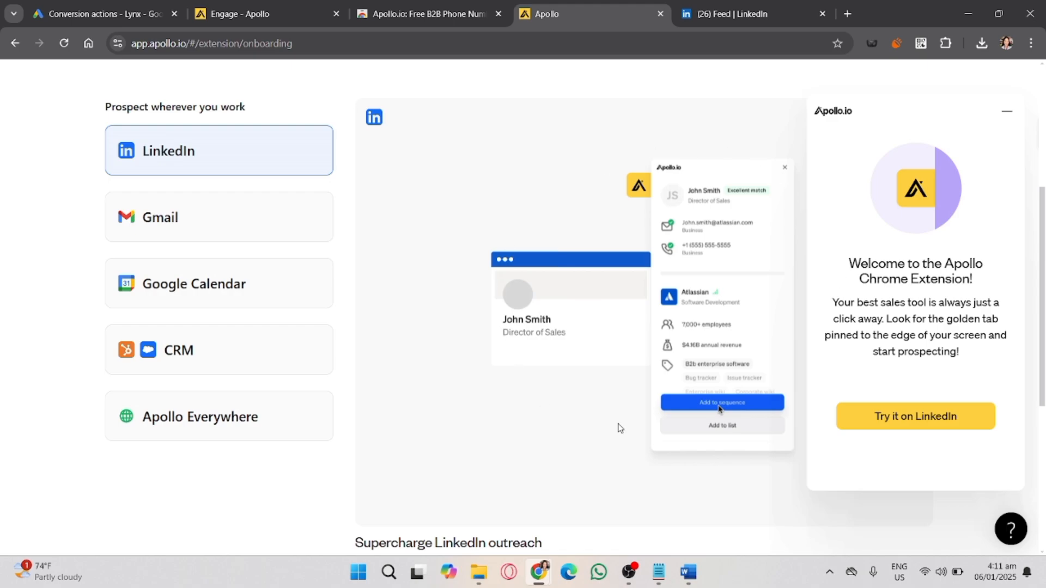
mouse_move(718, 381)
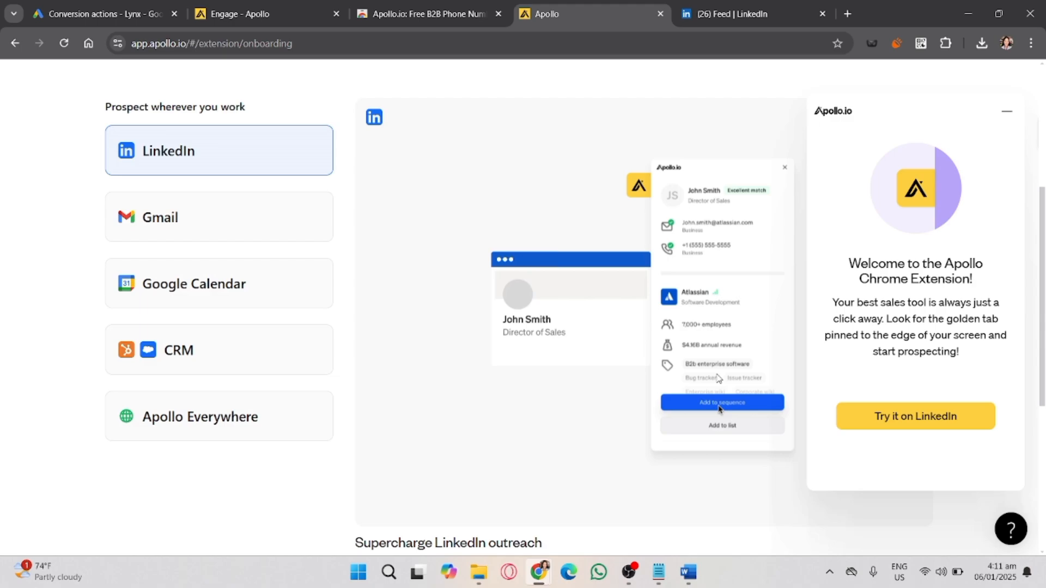
mouse_move(676, 459)
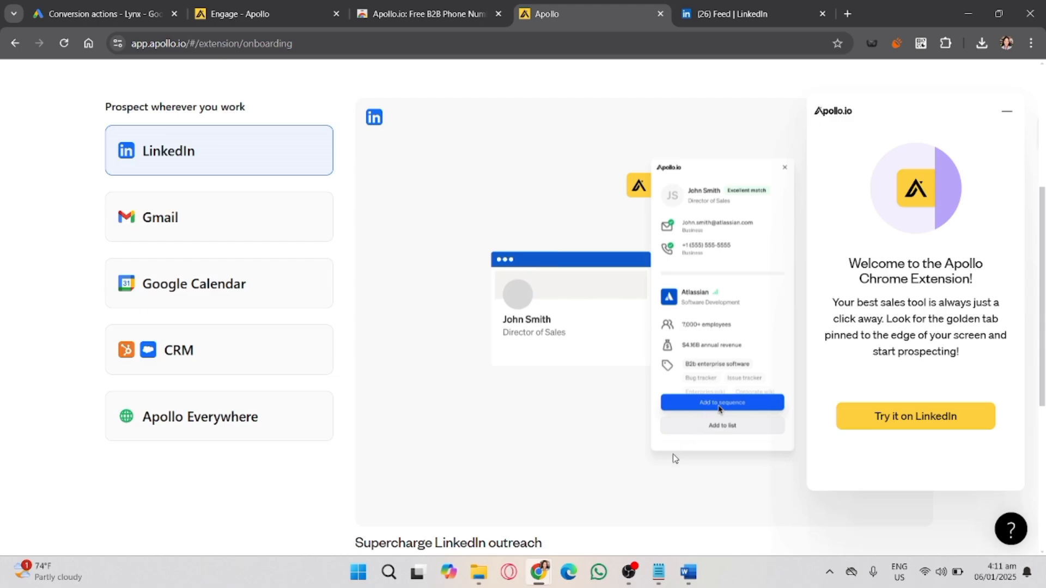
mouse_move(655, 485)
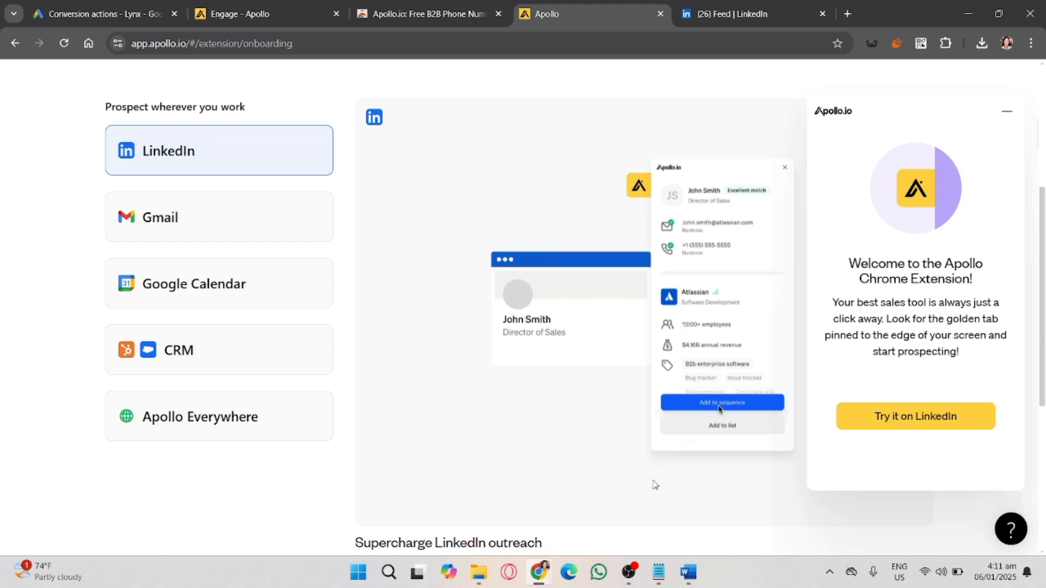
mouse_move(651, 490)
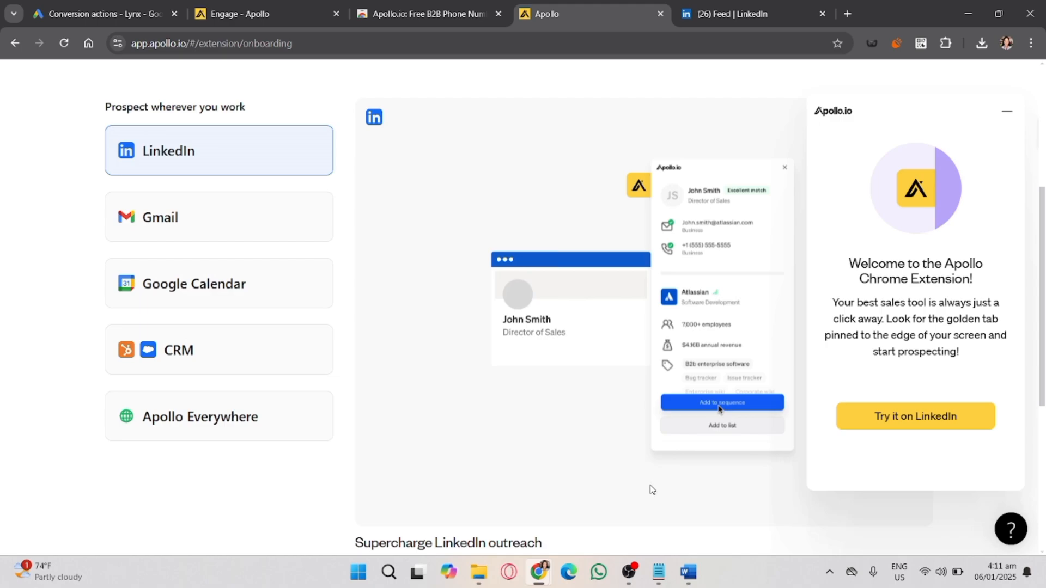
mouse_move(635, 534)
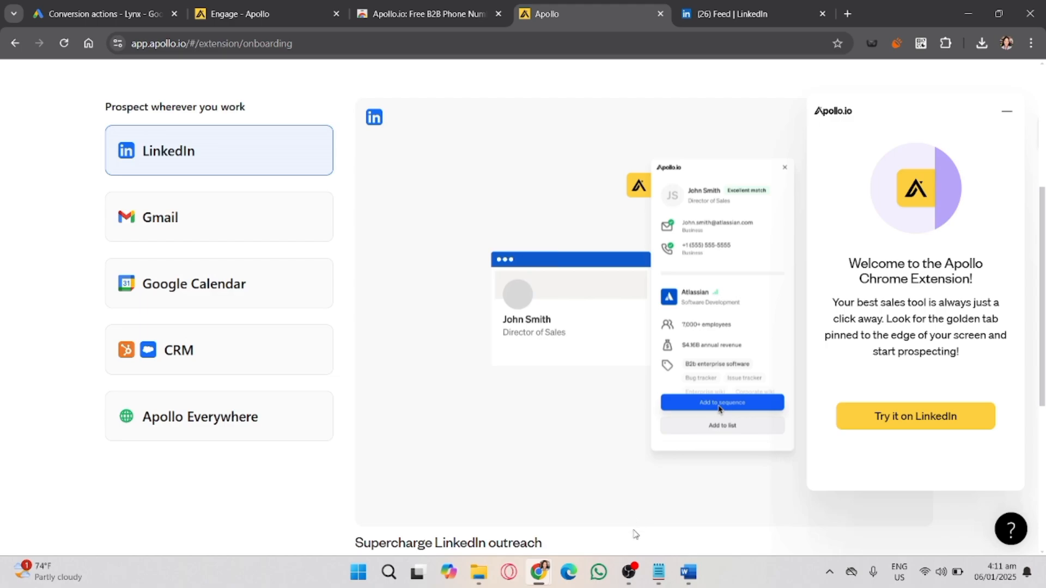